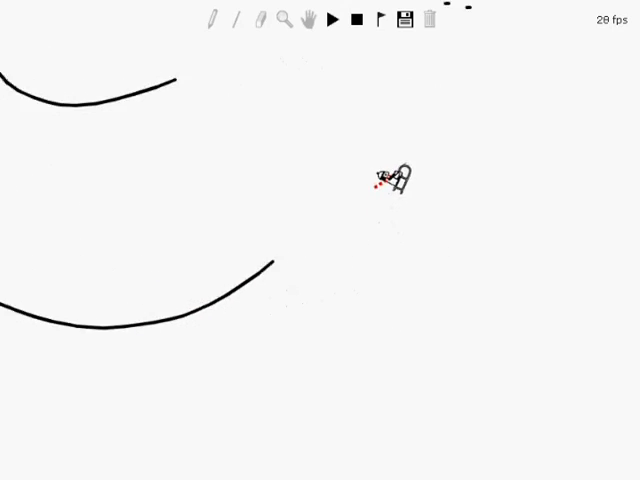
click(332, 20)
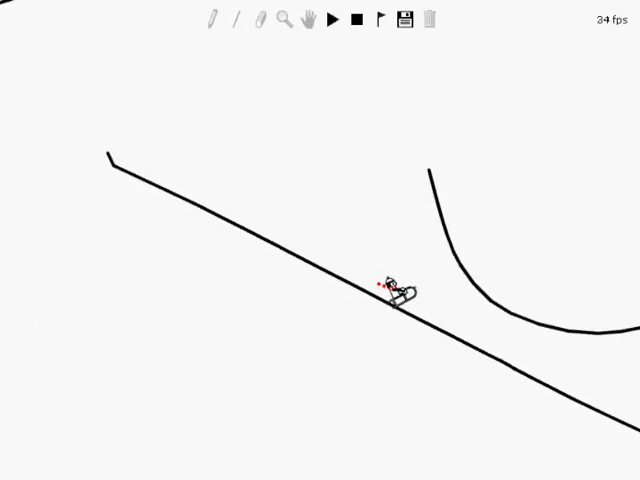